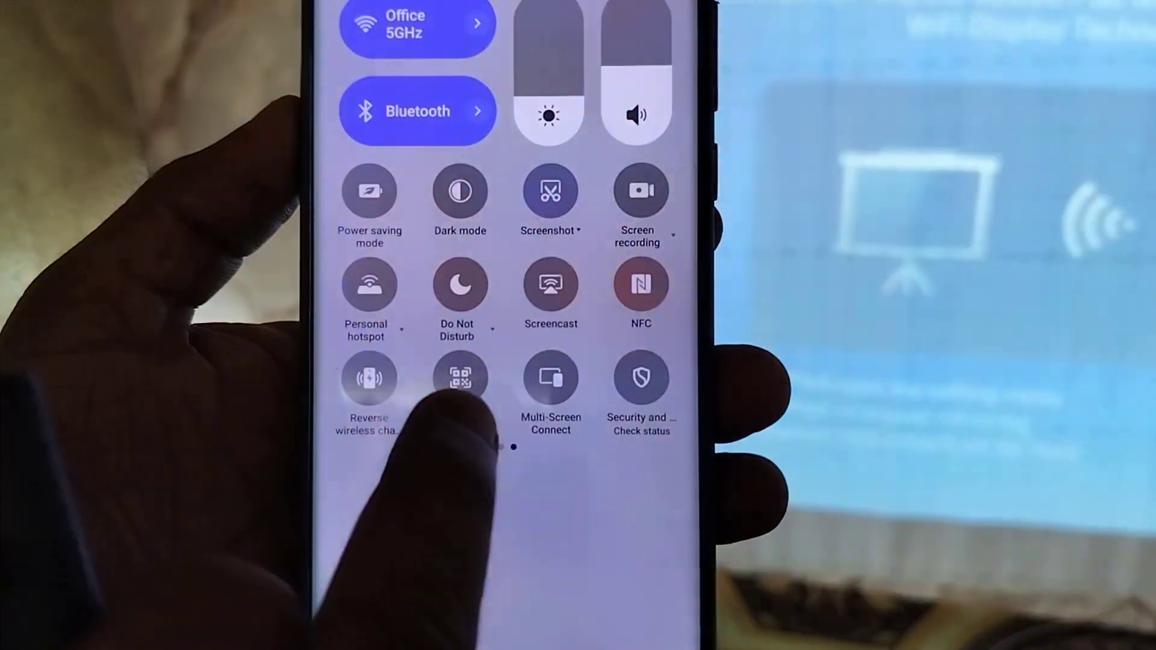
Start Screencast from the phone and choose to share the entire screen
{"action": "left_click", "coordinate": [549, 283]}
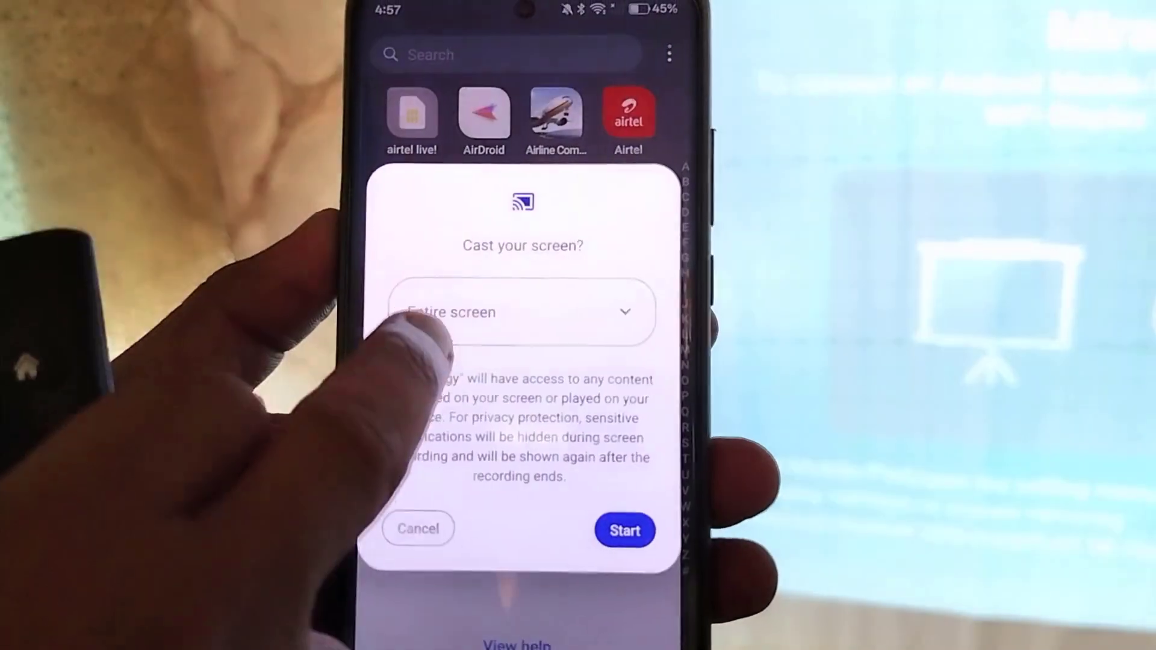
{"action": "left_click", "coordinate": [624, 530]}
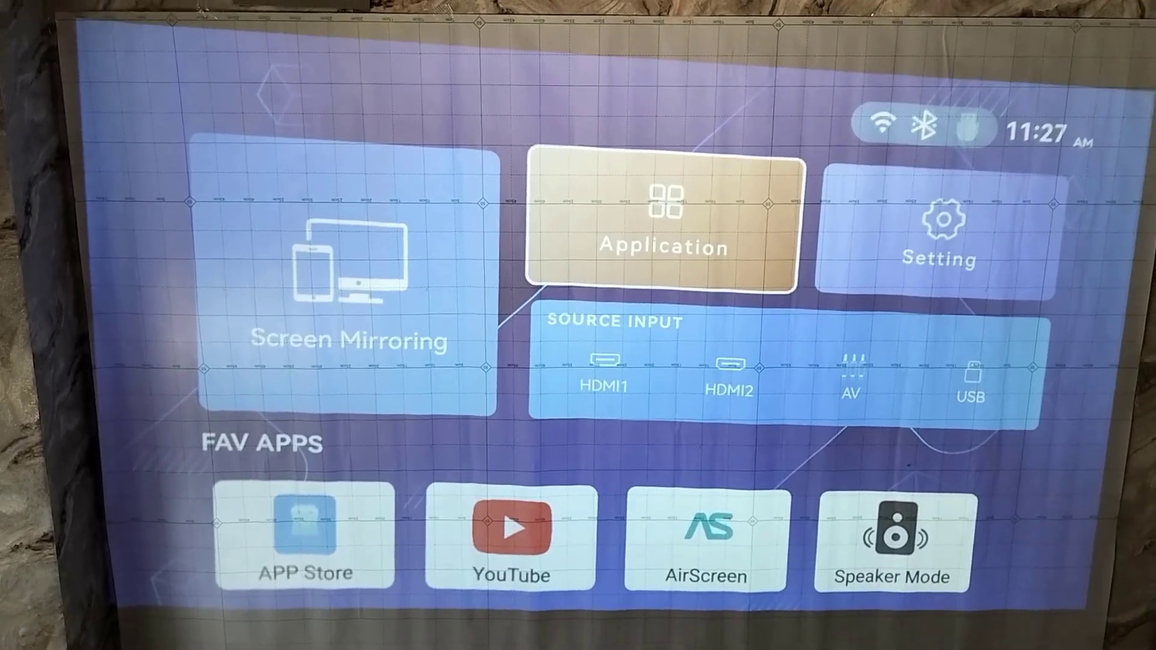
Select the APP Store tile under FAV APPS on the projector home screen
{"action": "left_click", "coordinate": [662, 221]}
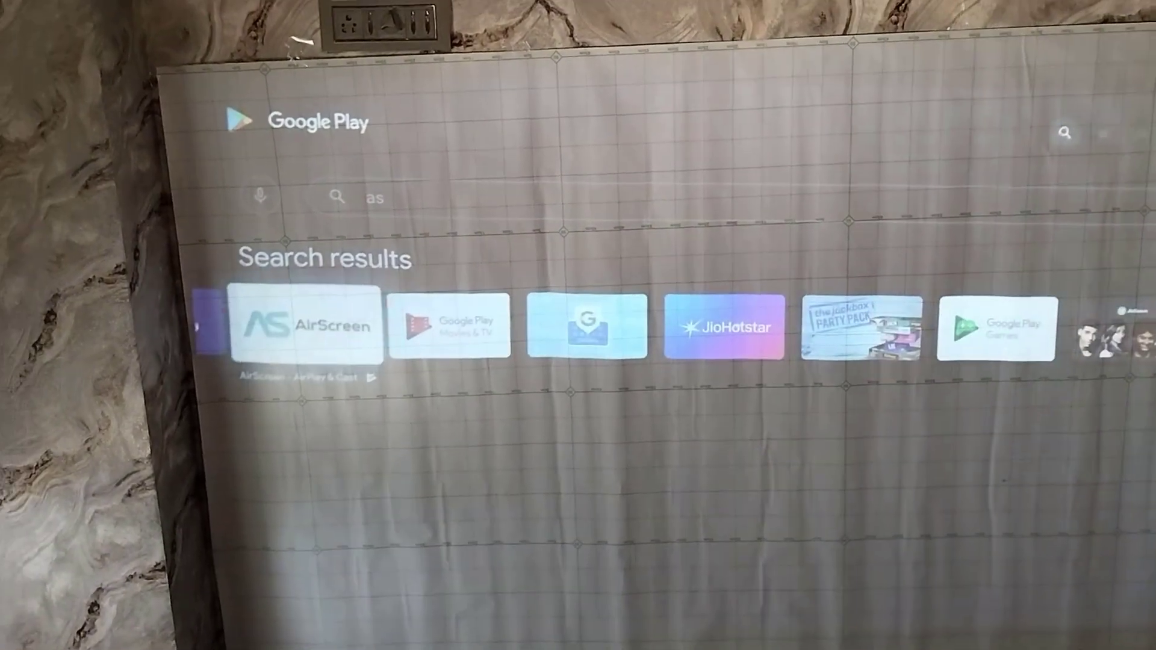
Open the AirScreen - AirPlay & Cast listing from the search results
{"action": "left_click", "coordinate": [308, 327]}
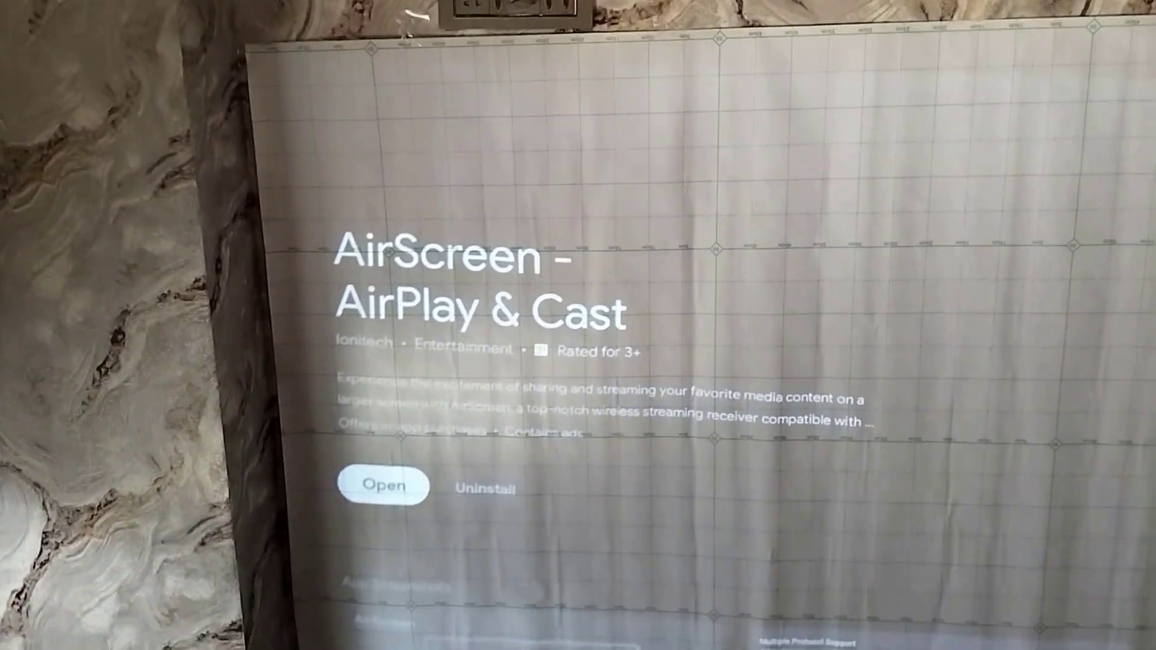